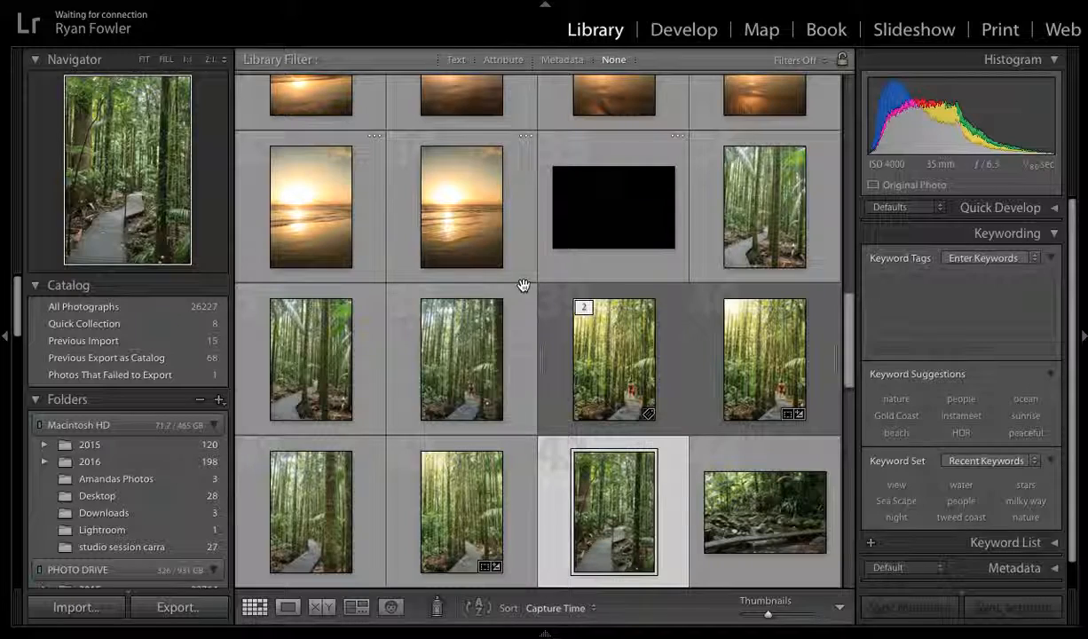
Open the rainforest boardwalk photo in Loupe view from the Library grid
double_click(613, 512)
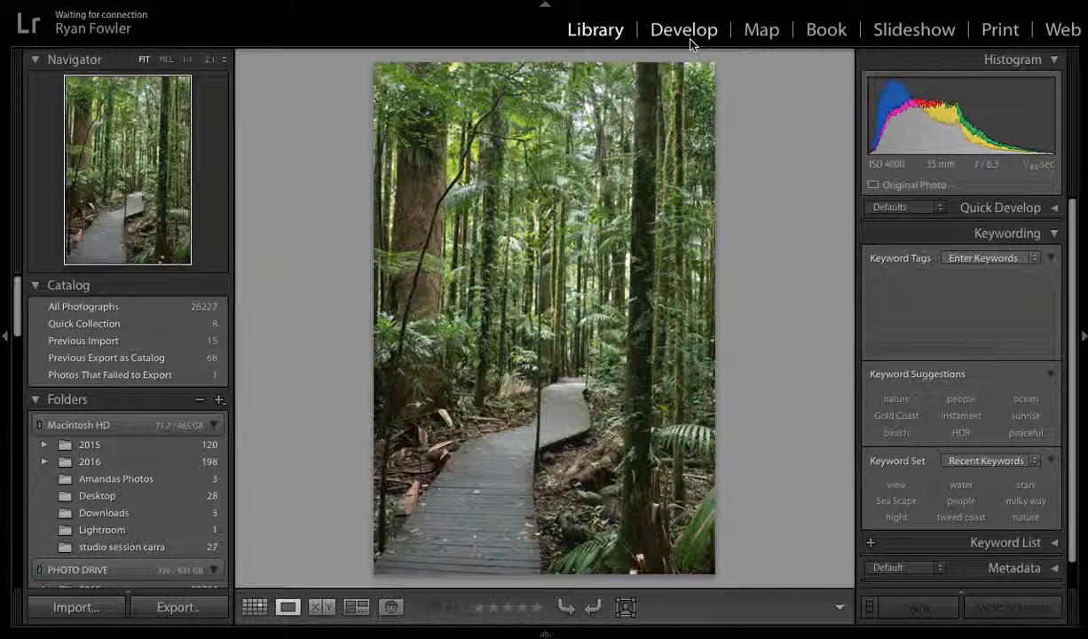
mouse_move(779, 234)
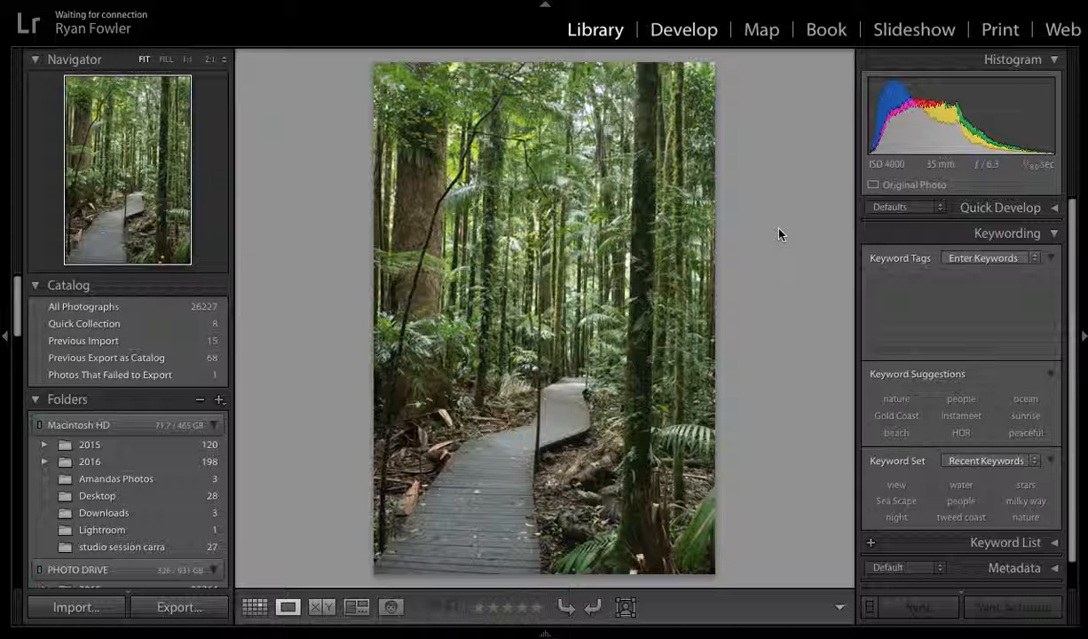
Switch the boardwalk photo into the Develop module and give it more screen room
click(683, 29)
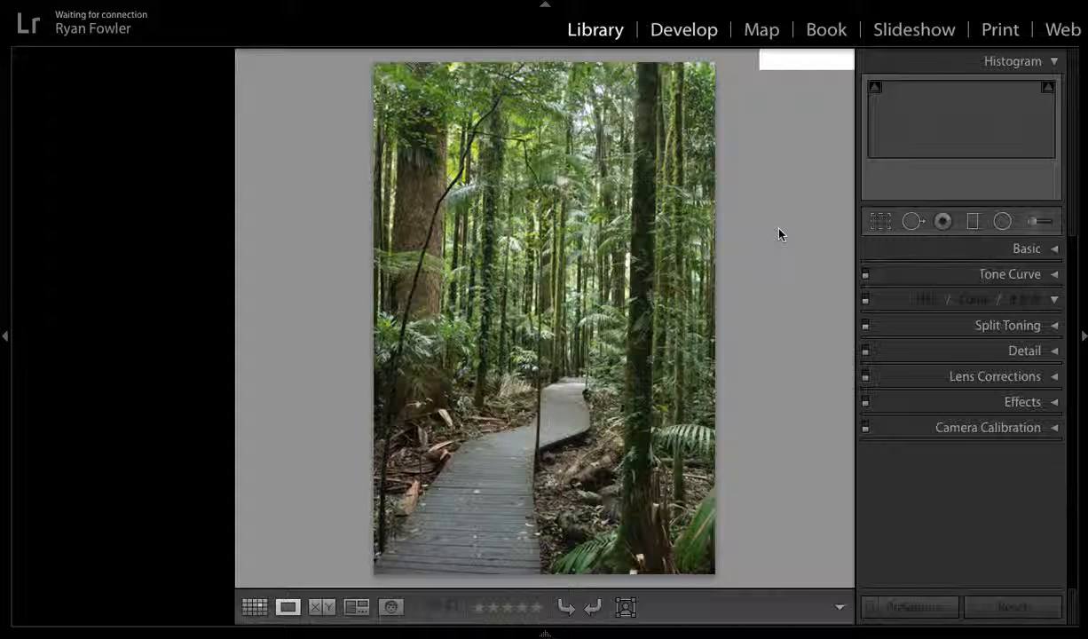
click(683, 29)
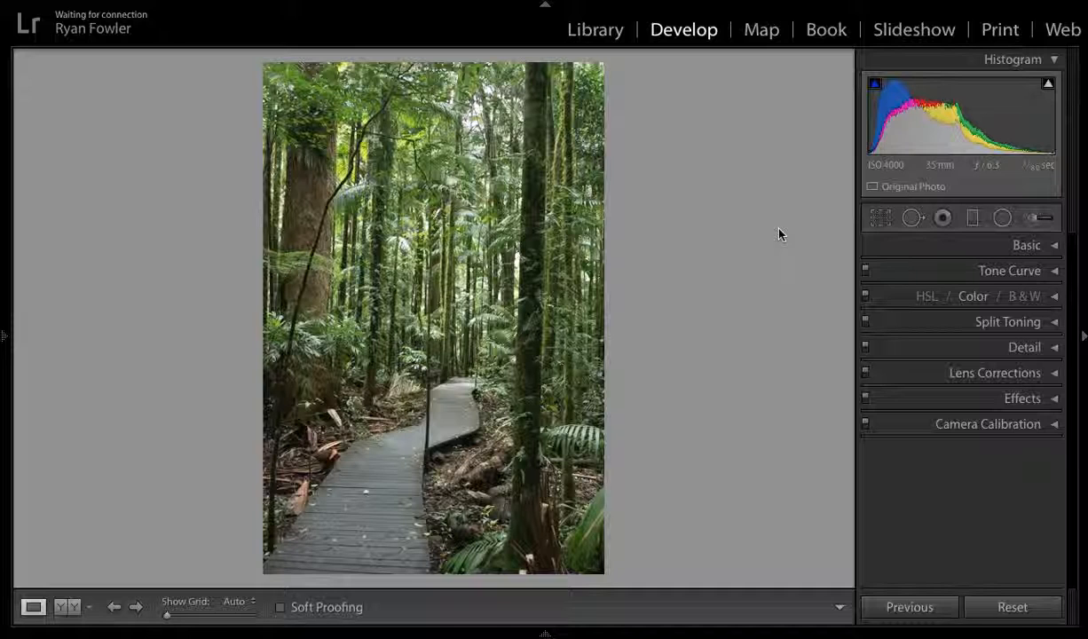
mouse_move(695, 173)
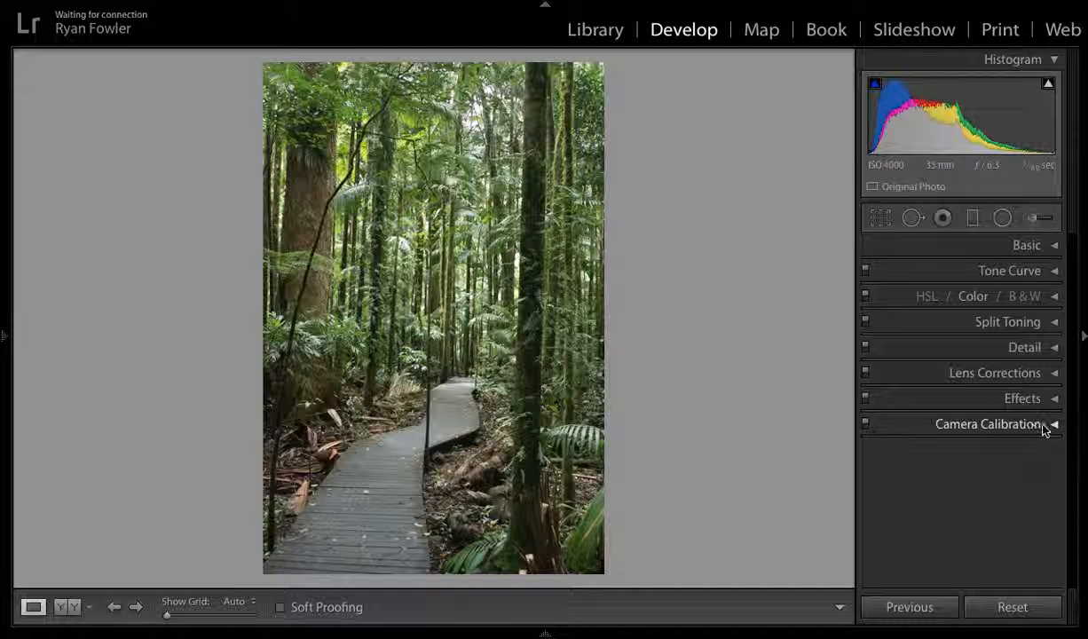
mouse_move(979, 435)
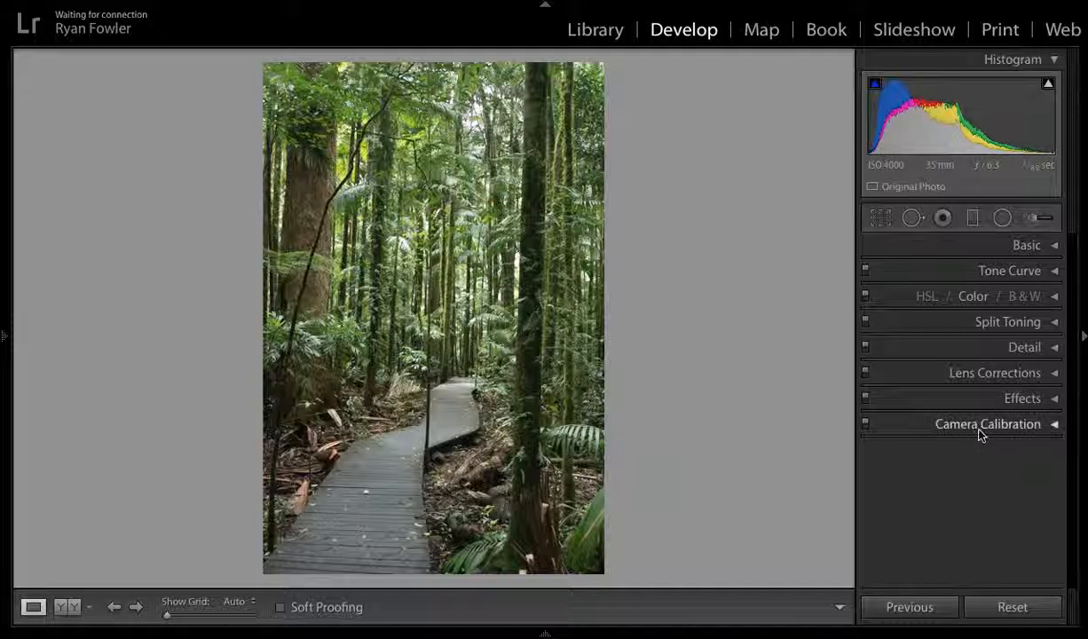
Expand Camera Calibration showing the Adobe Standard profile, and briefly toggle the presets list
click(987, 423)
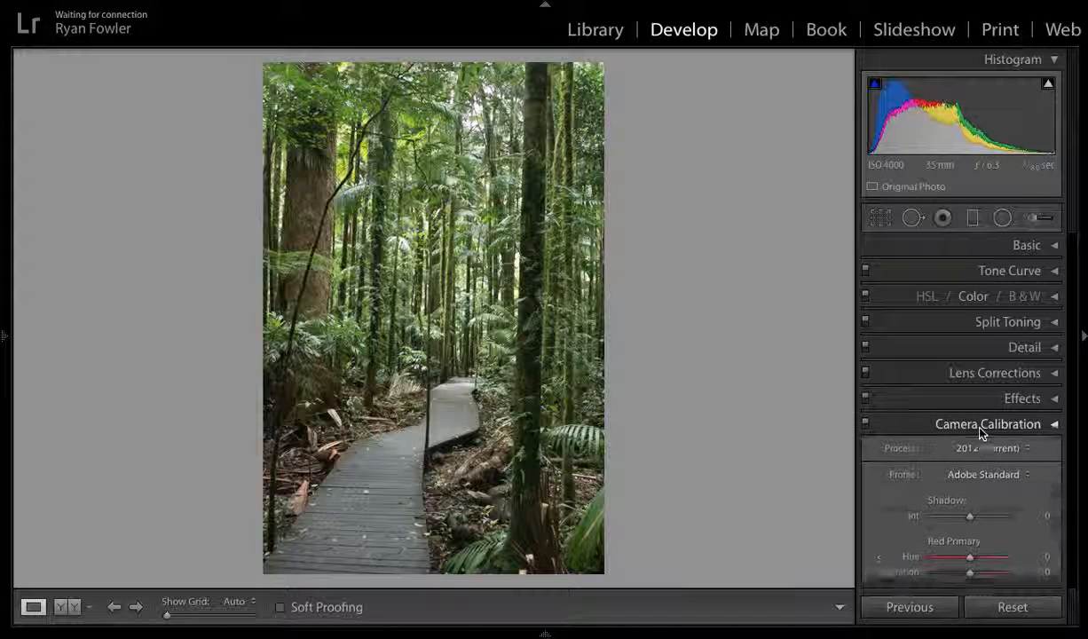
click(988, 423)
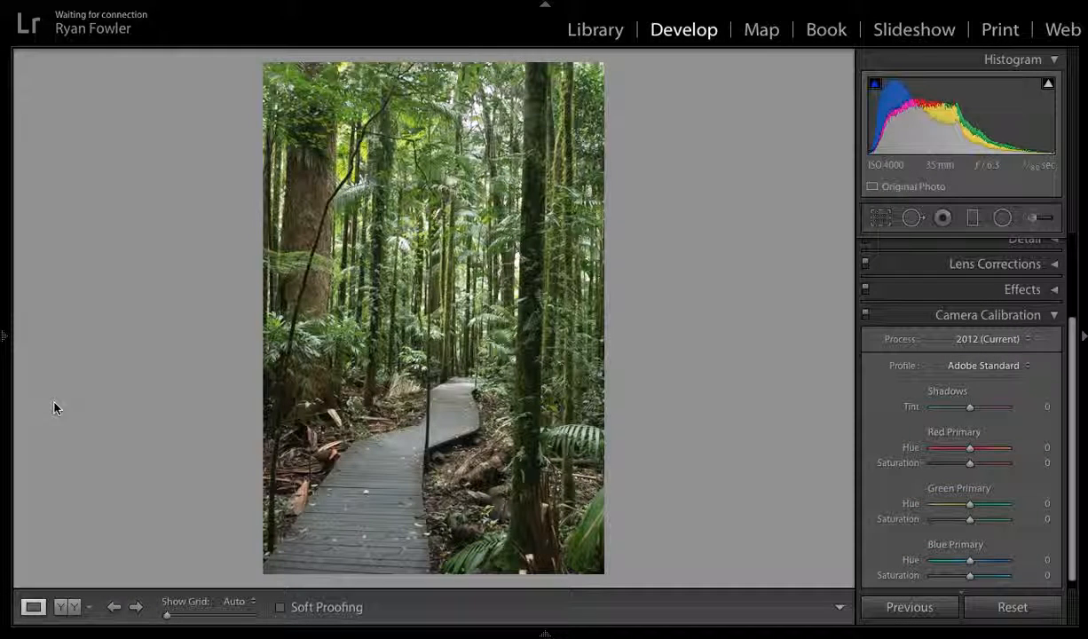
mouse_move(18, 348)
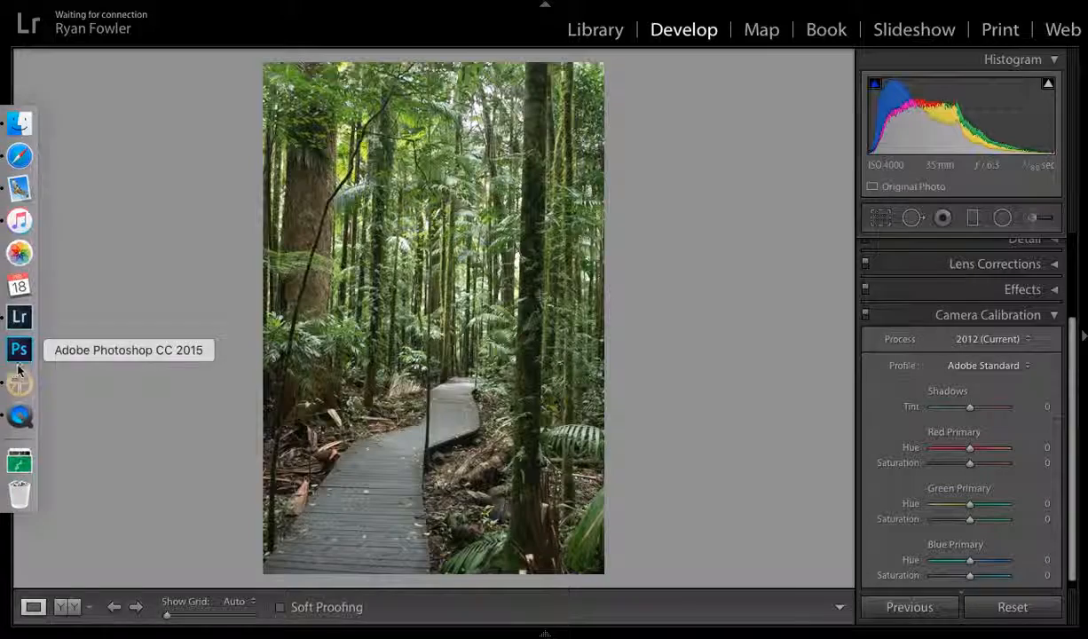
click(6, 319)
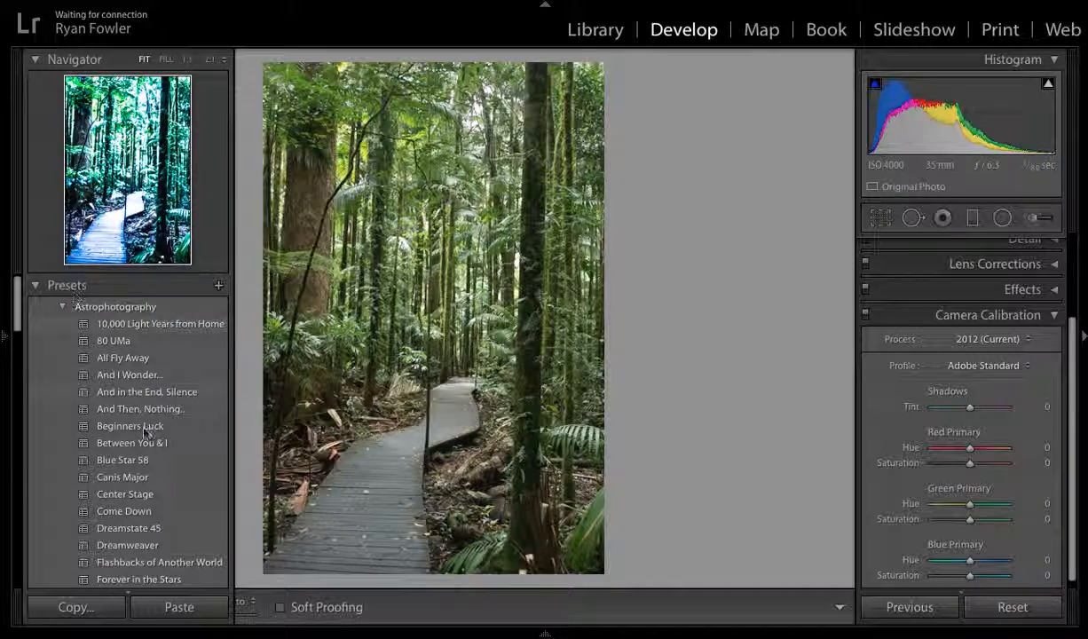
click(63, 306)
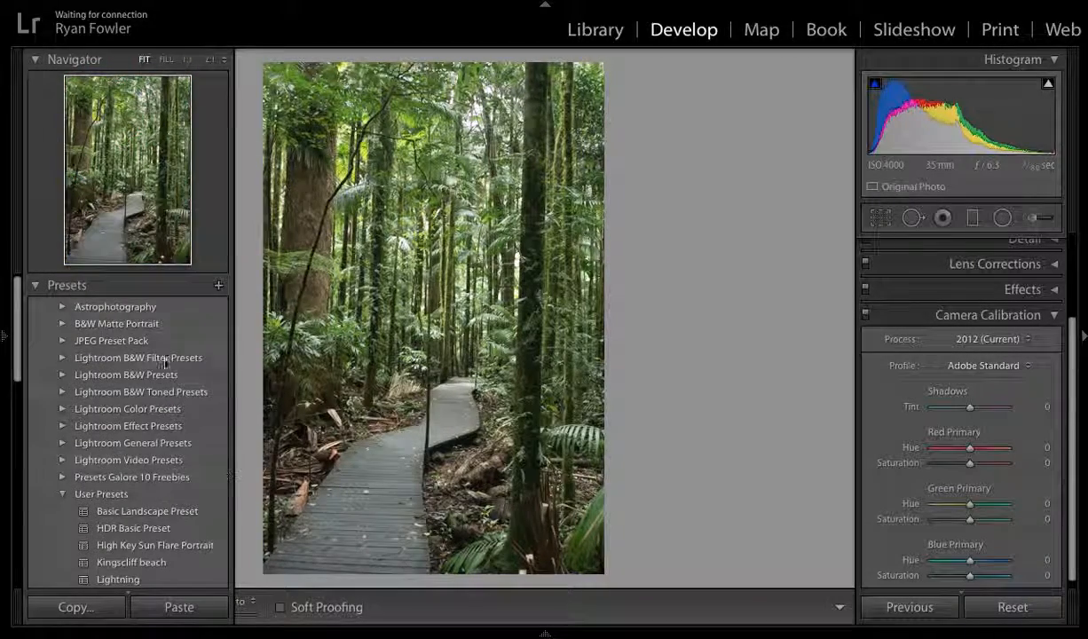
click(8, 333)
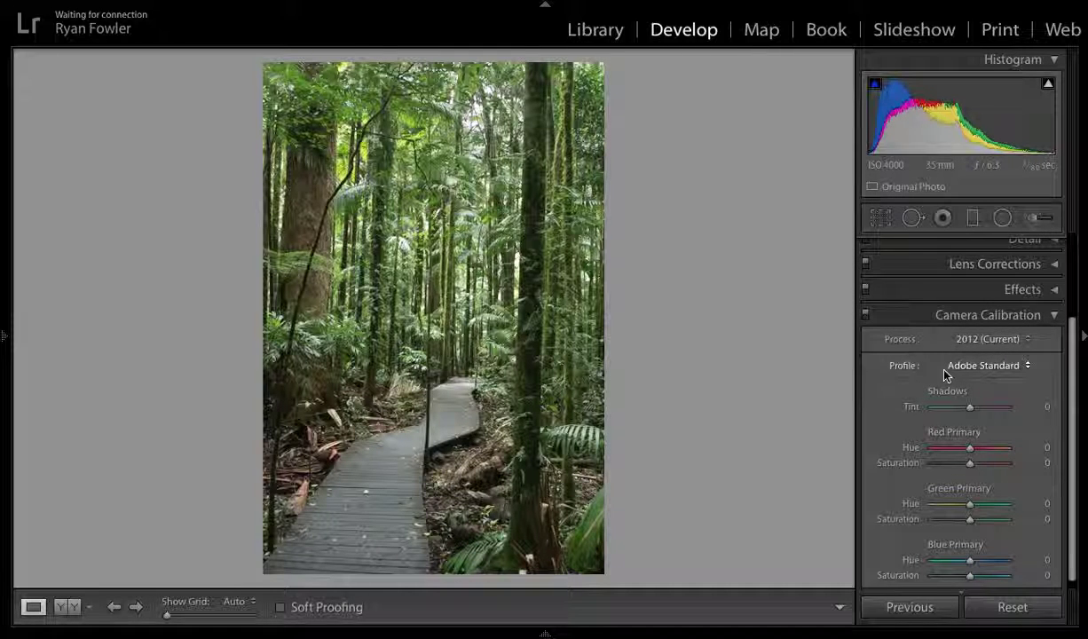
Try the Camera Faithful profile, then apply Camera Landscape from the profile list
click(988, 365)
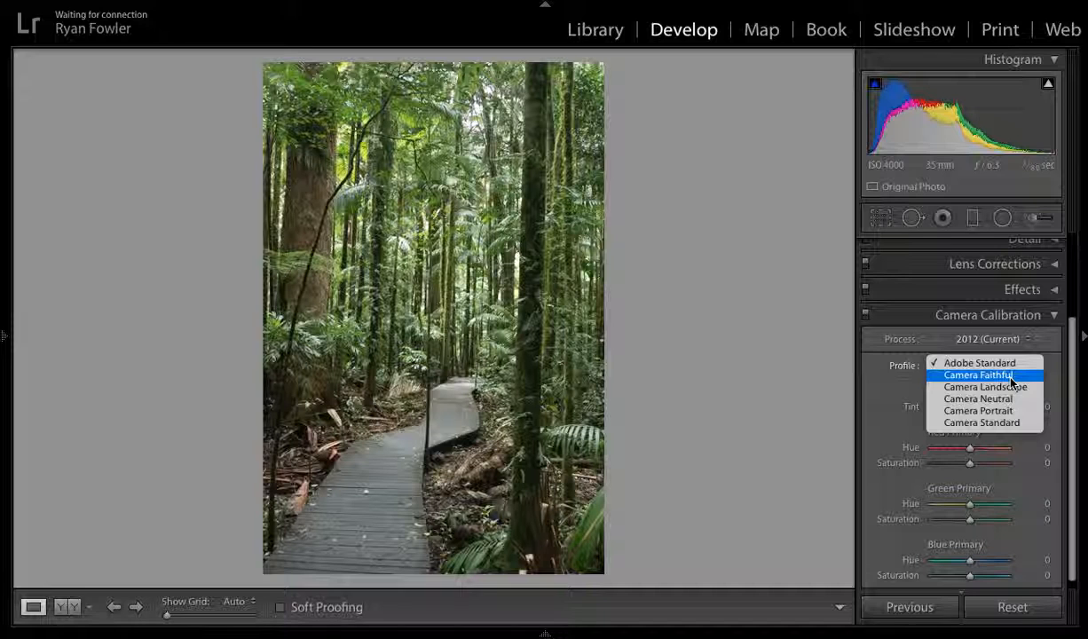
click(983, 374)
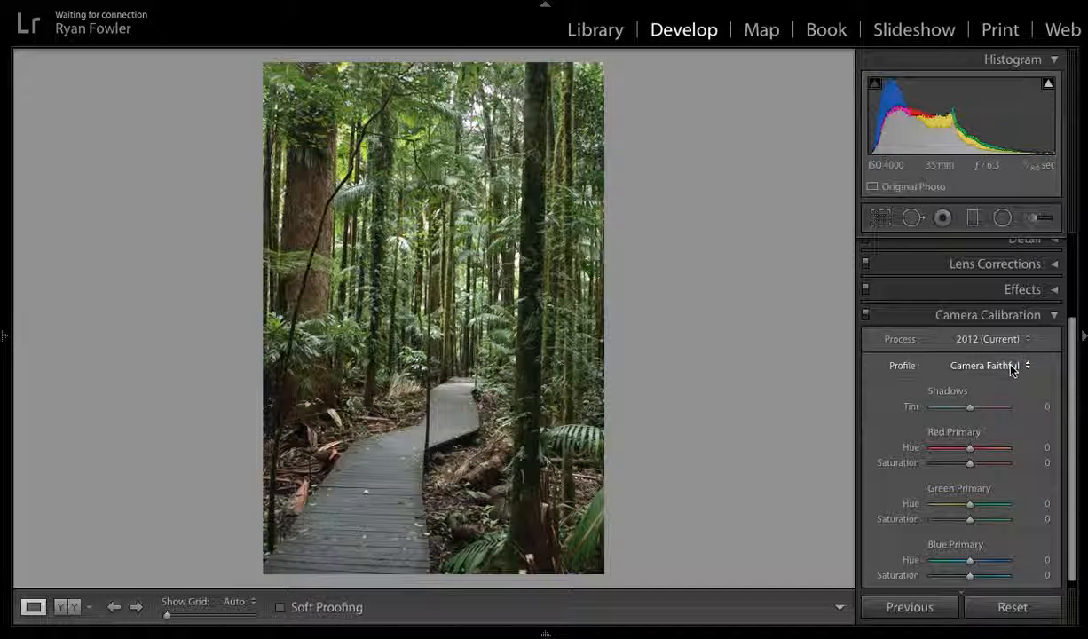
click(985, 365)
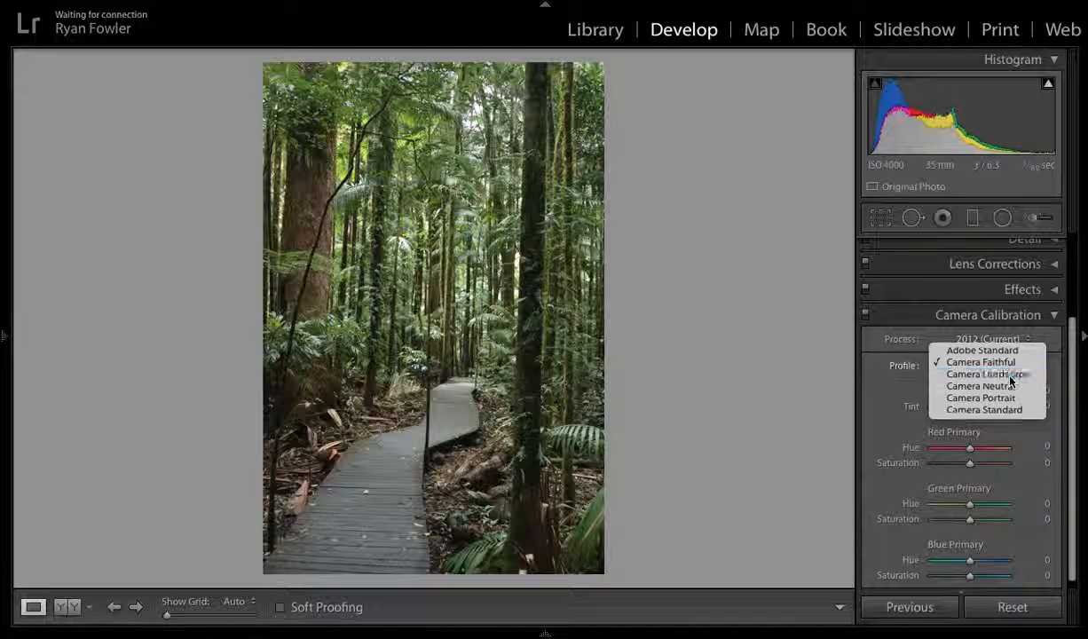
click(980, 374)
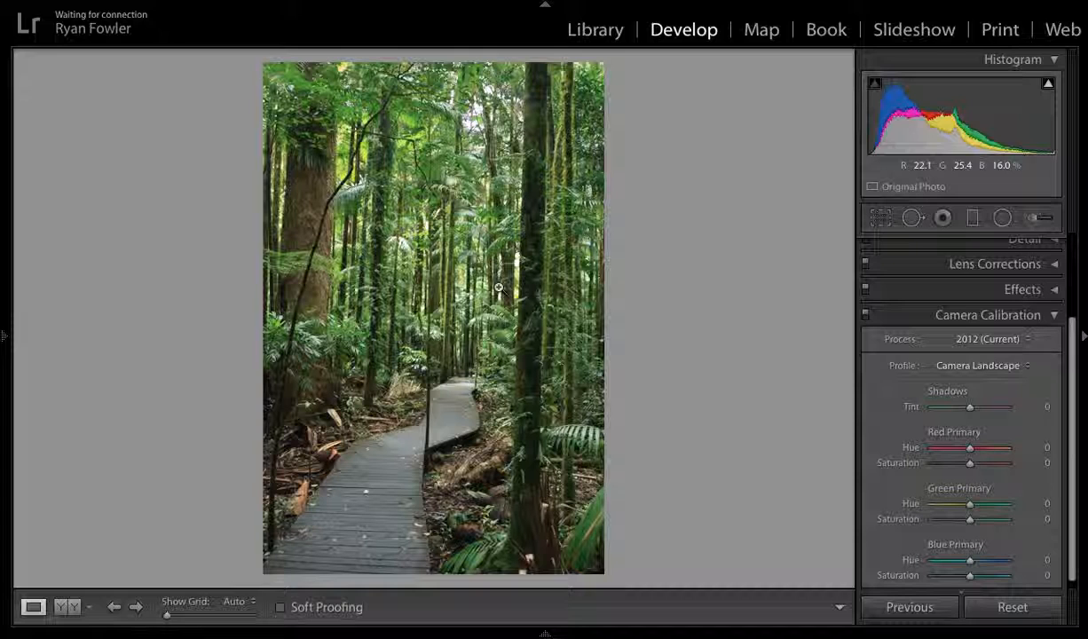
mouse_move(453, 119)
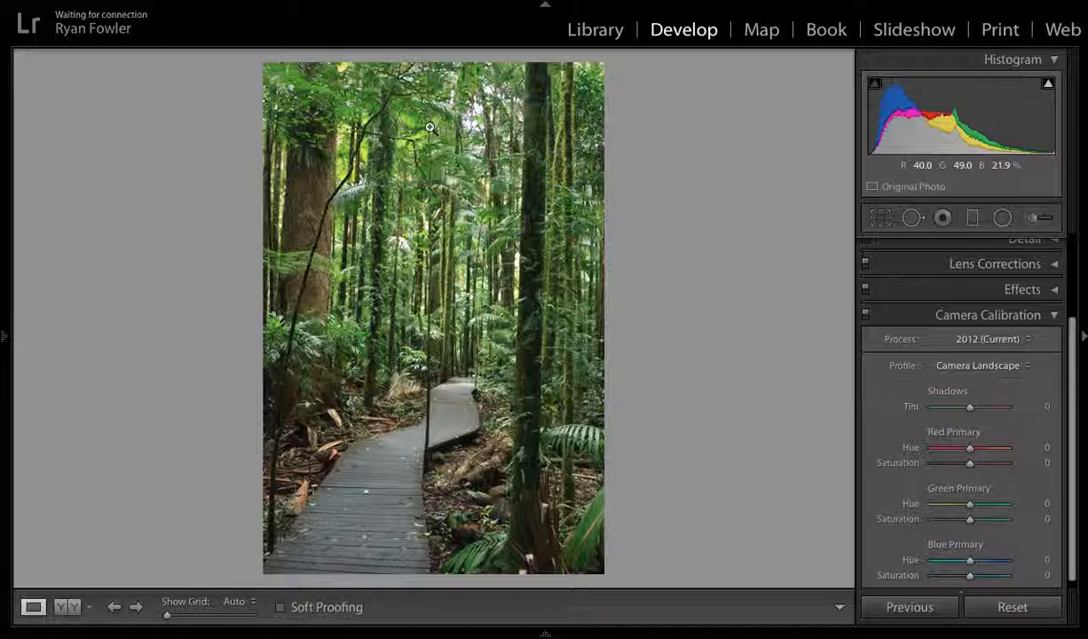
mouse_move(701, 299)
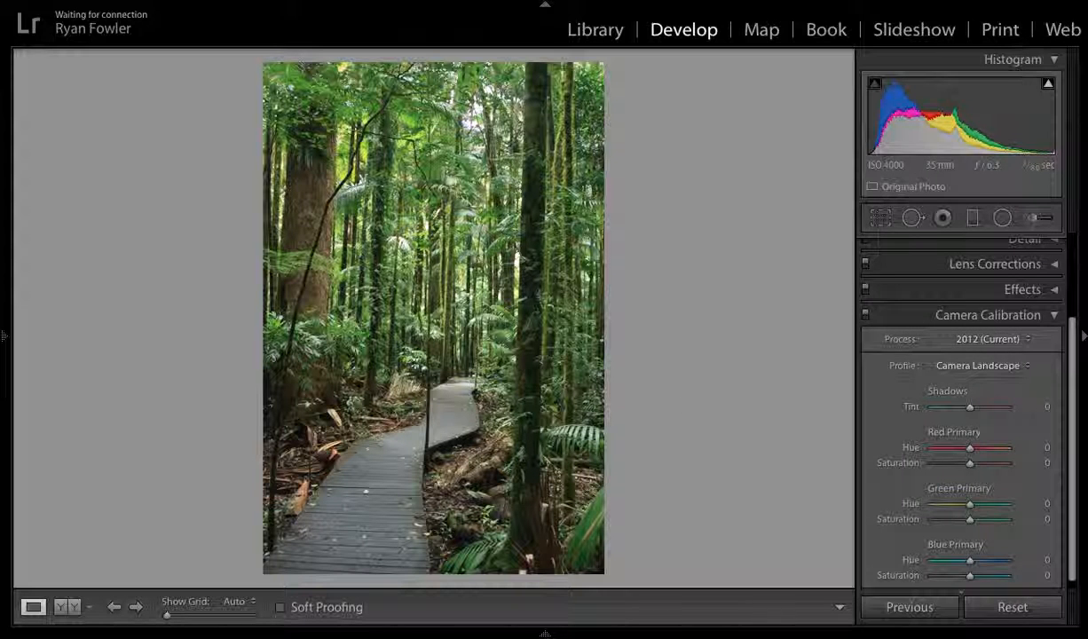
Cycle through Camera Neutral, Portrait and Standard, then reopen the profile list
click(985, 365)
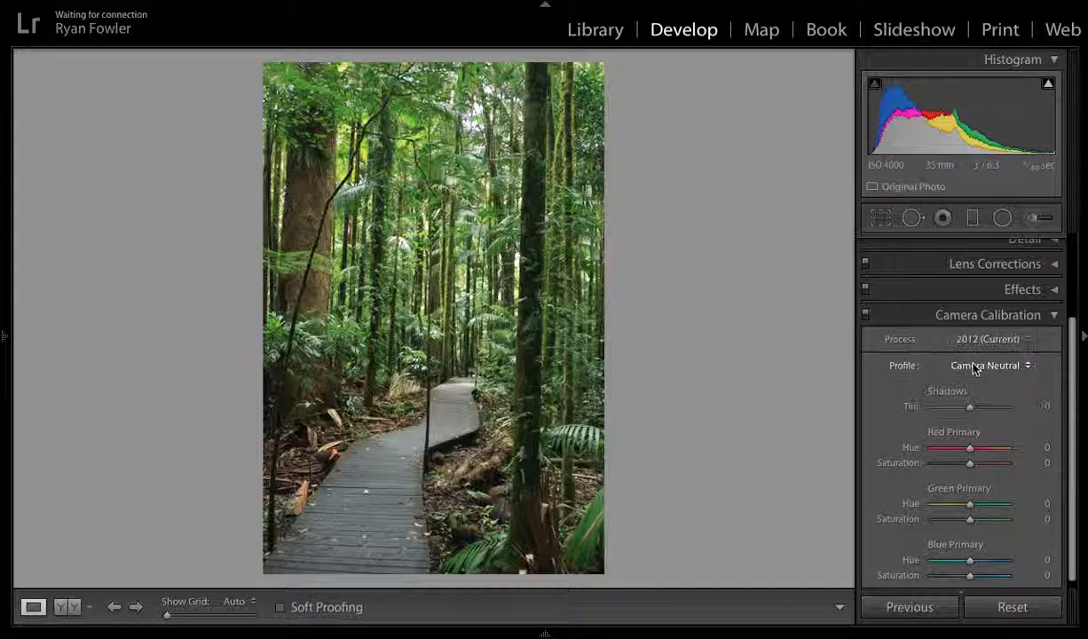
click(985, 365)
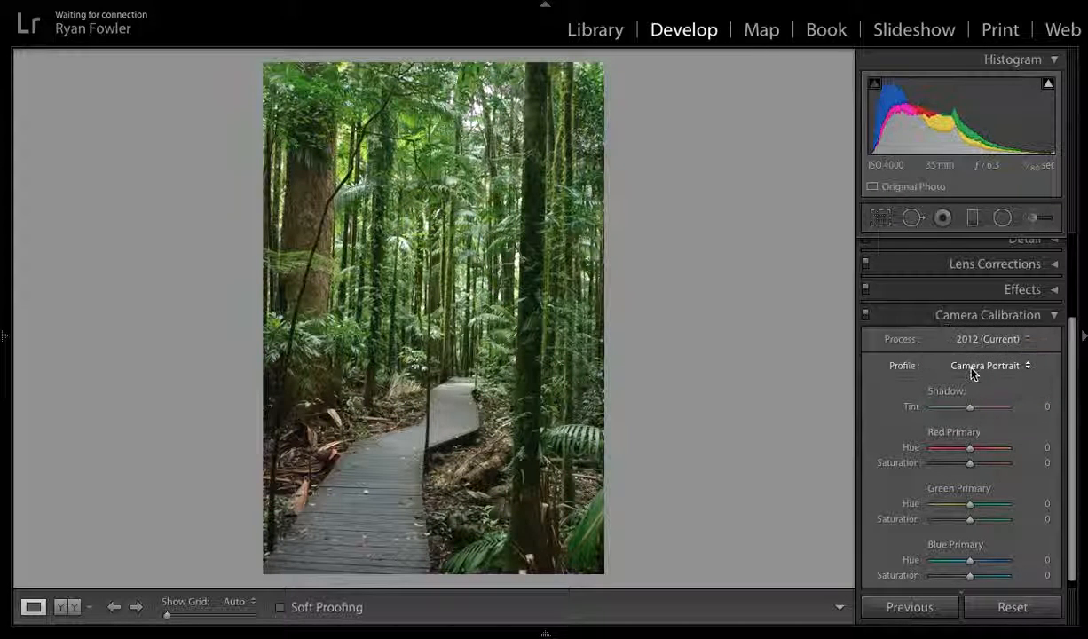
click(986, 365)
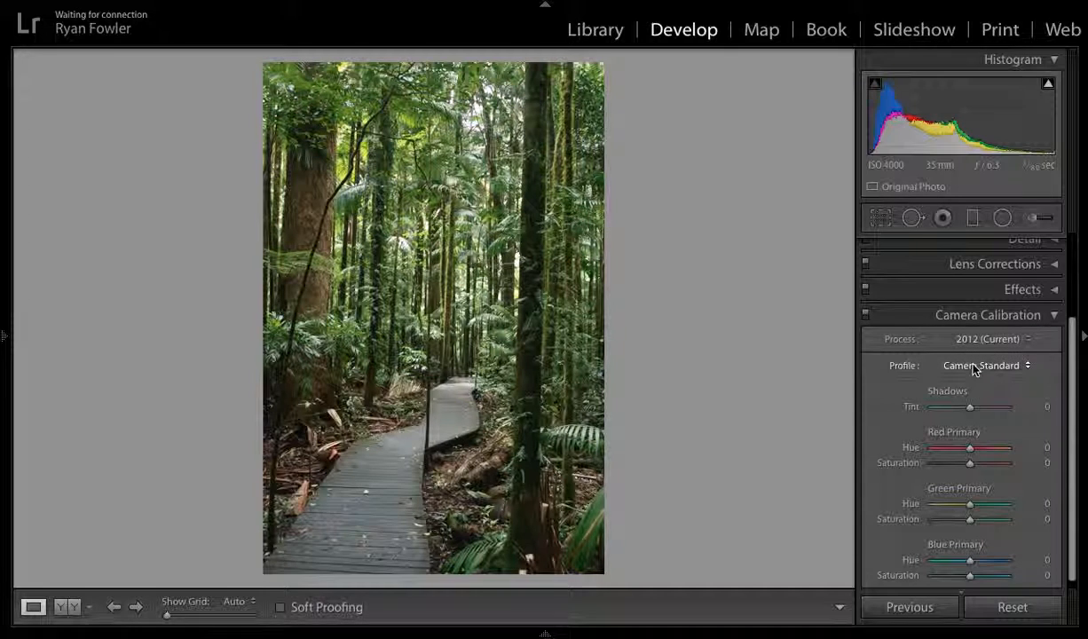
click(985, 364)
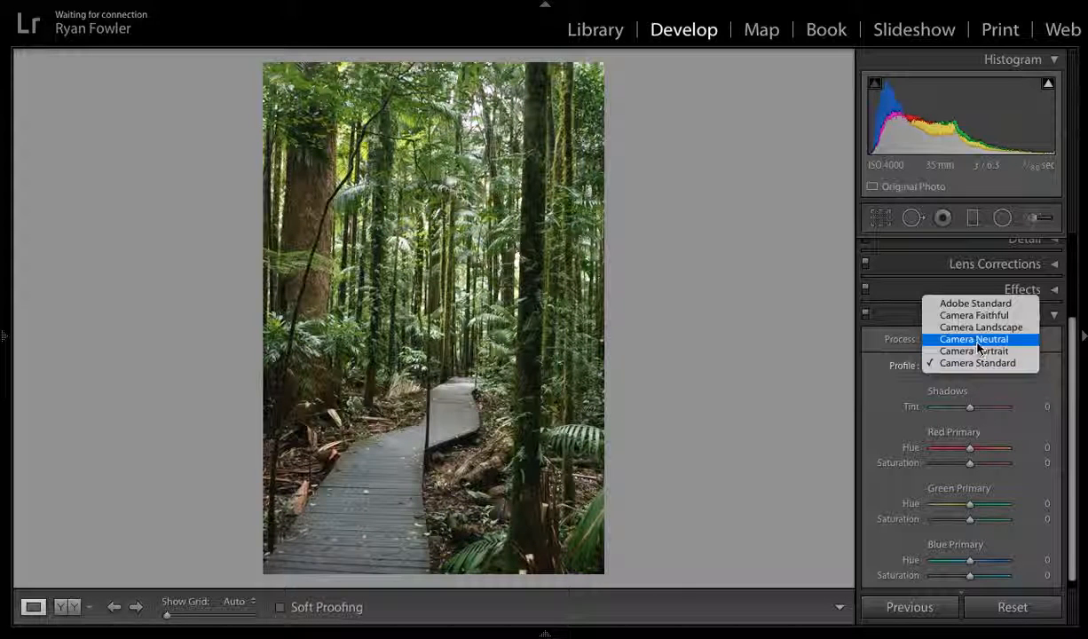
mouse_move(983, 326)
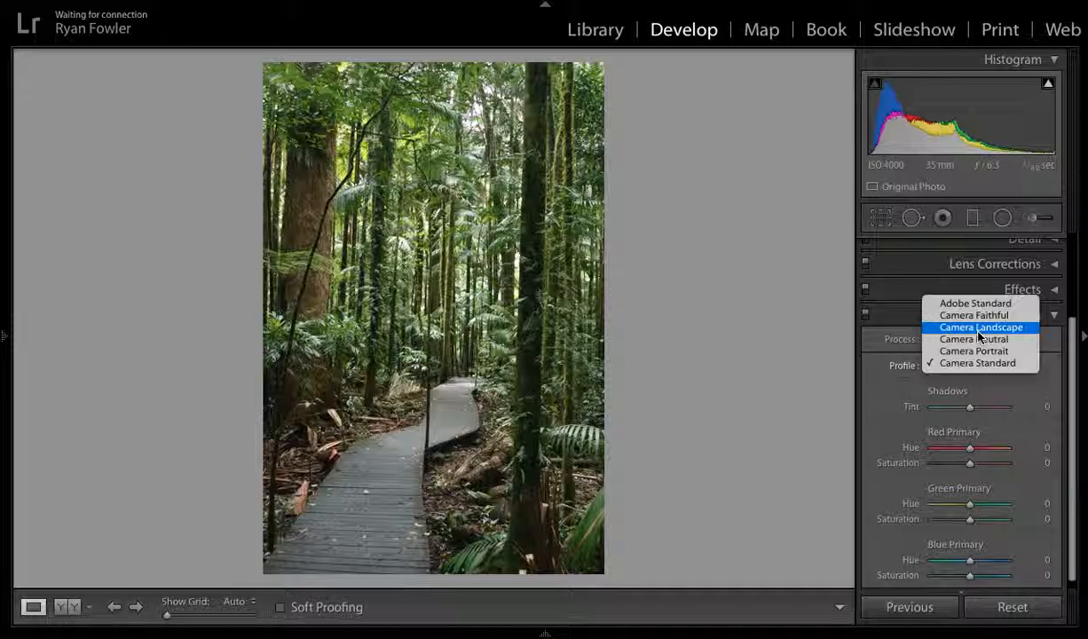
Select Camera Landscape from the Profile dropdown for vivid greens
click(980, 327)
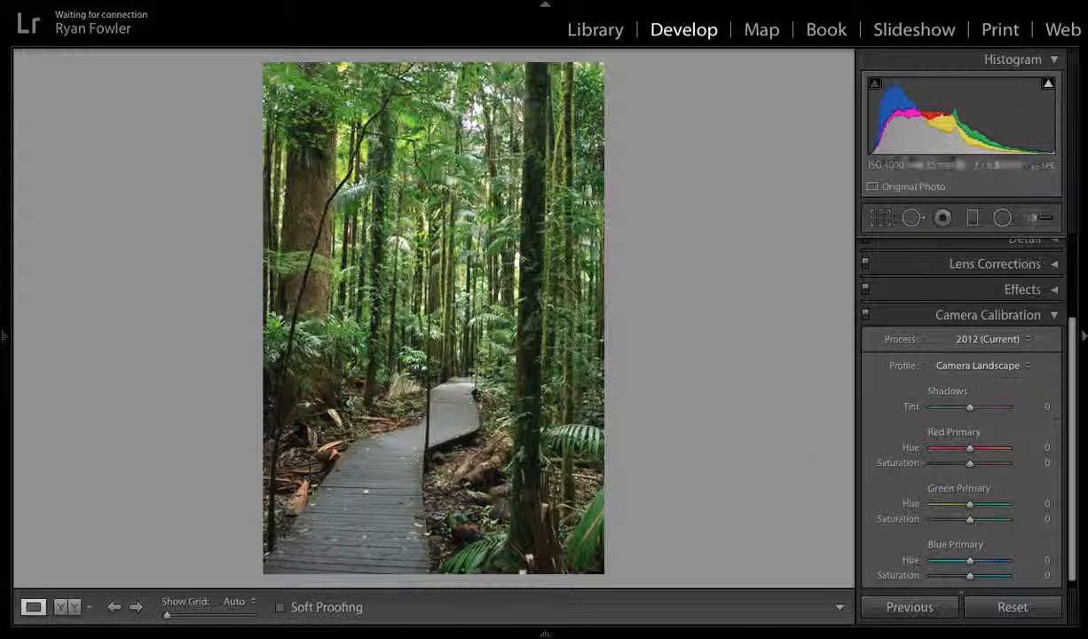
mouse_move(336, 220)
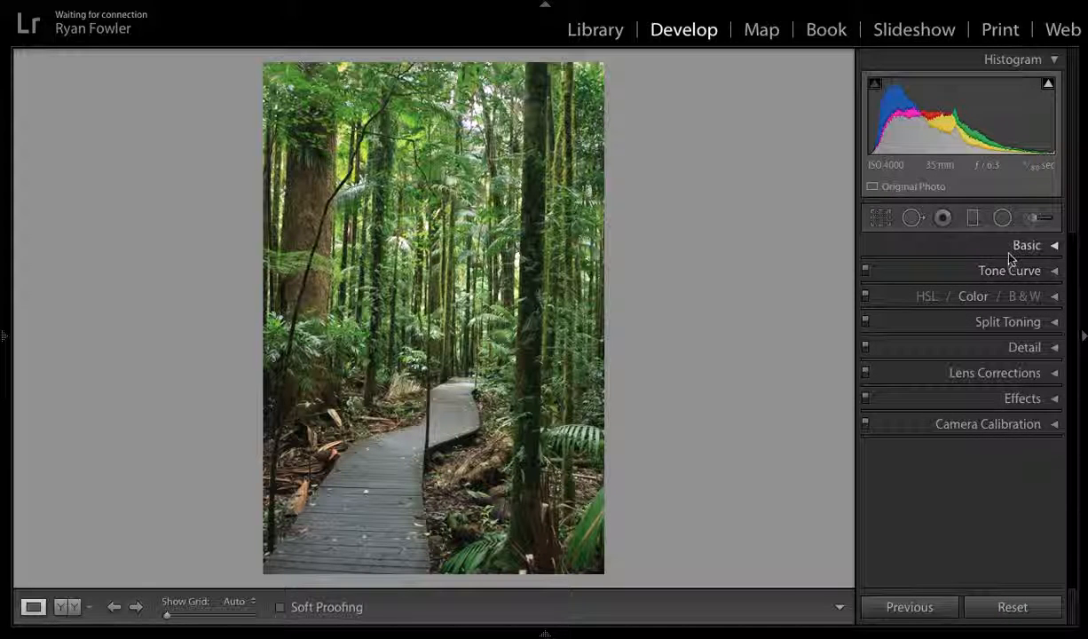
Set Saturation to -9 in the Basic panel, then collapse it
click(1026, 245)
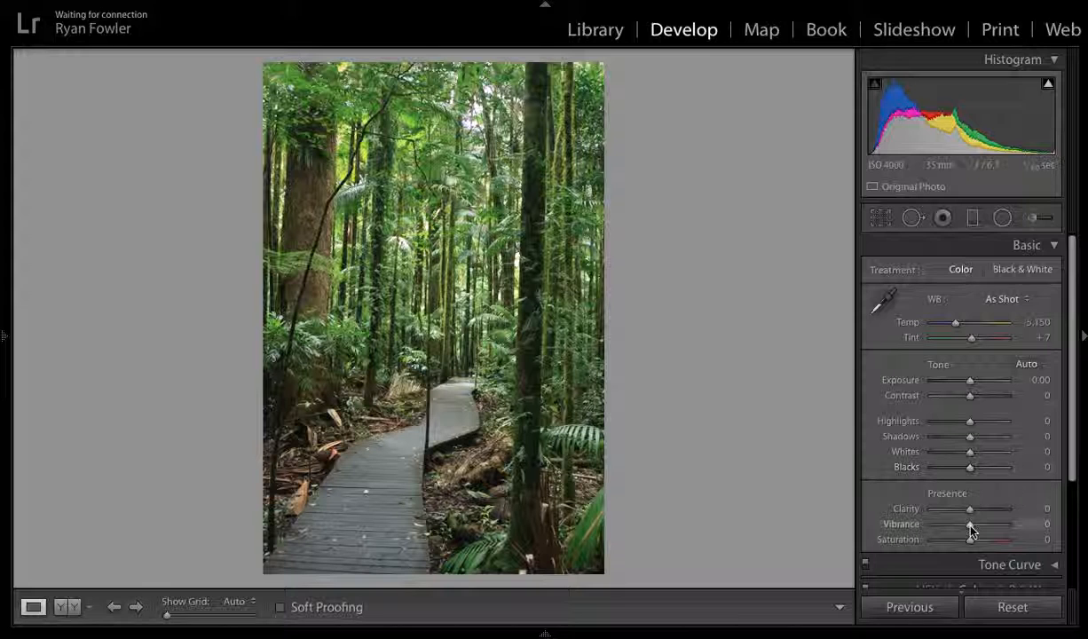
drag(970, 539, 941, 539)
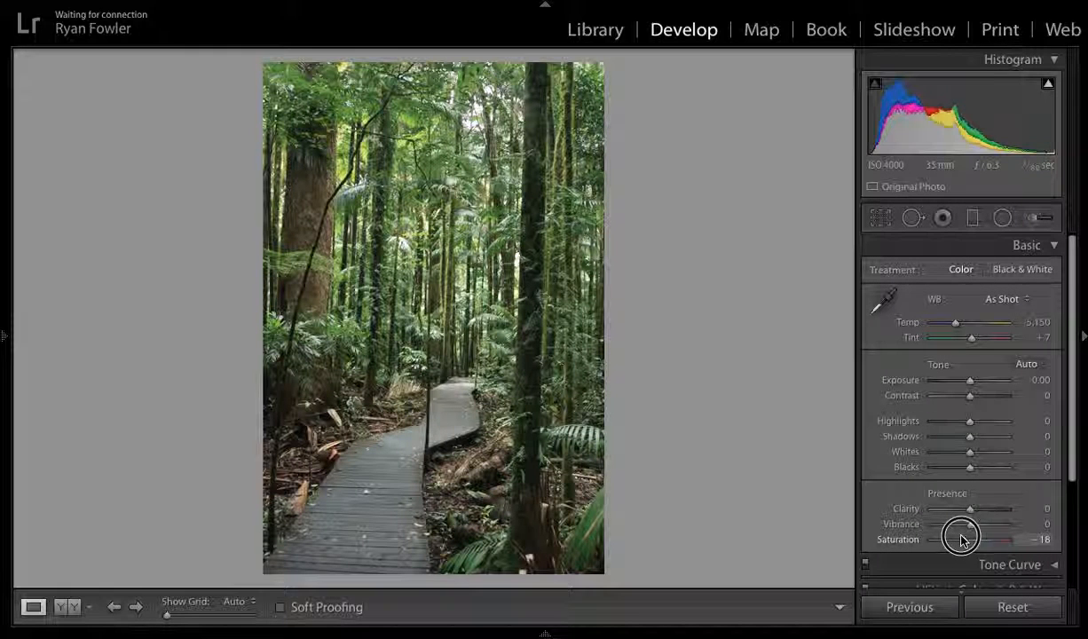
drag(941, 538, 966, 539)
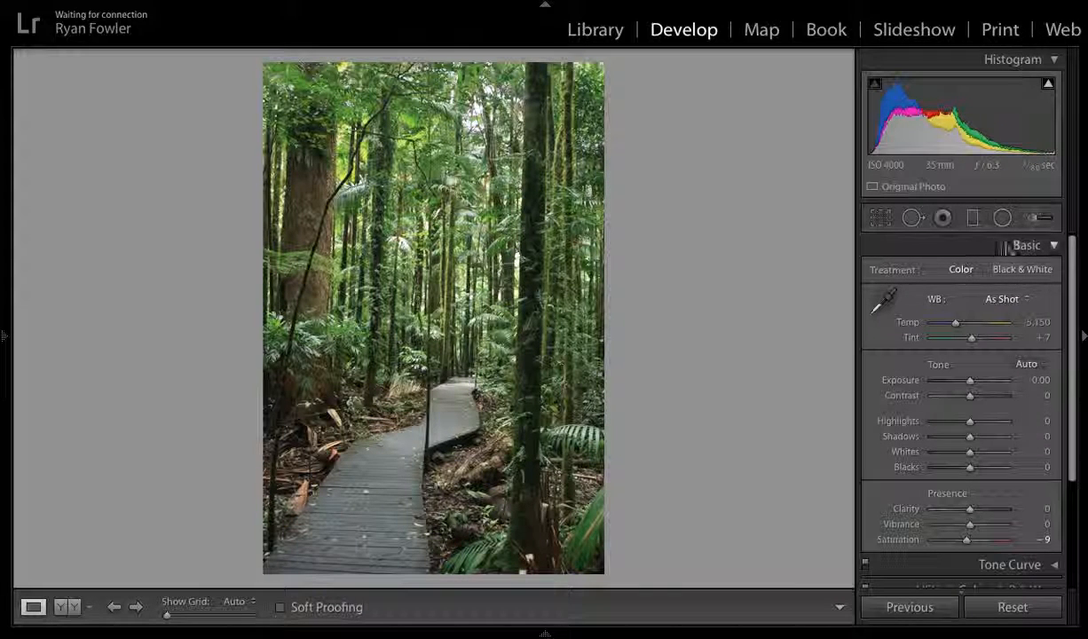
click(1026, 244)
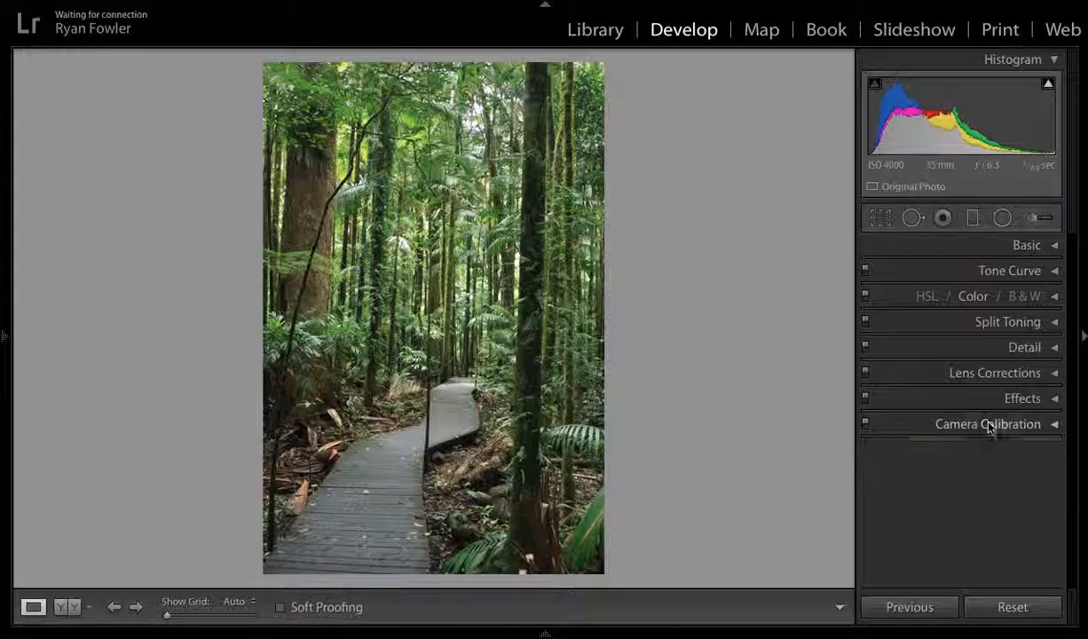
Reopen Camera Calibration and reselect Camera Landscape in the Profile dropdown
click(988, 424)
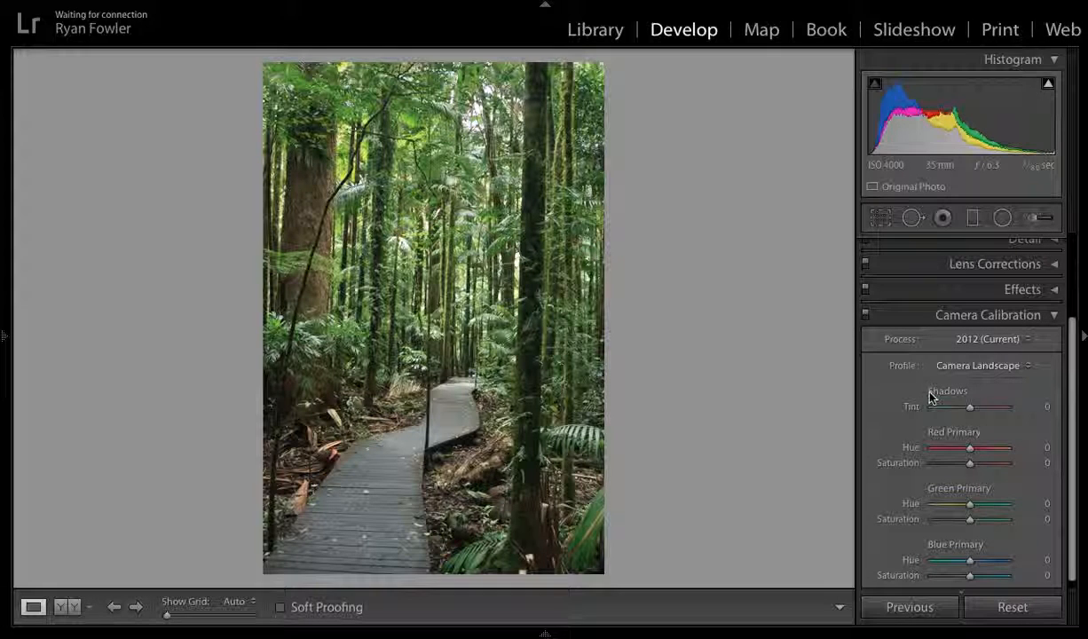
click(978, 365)
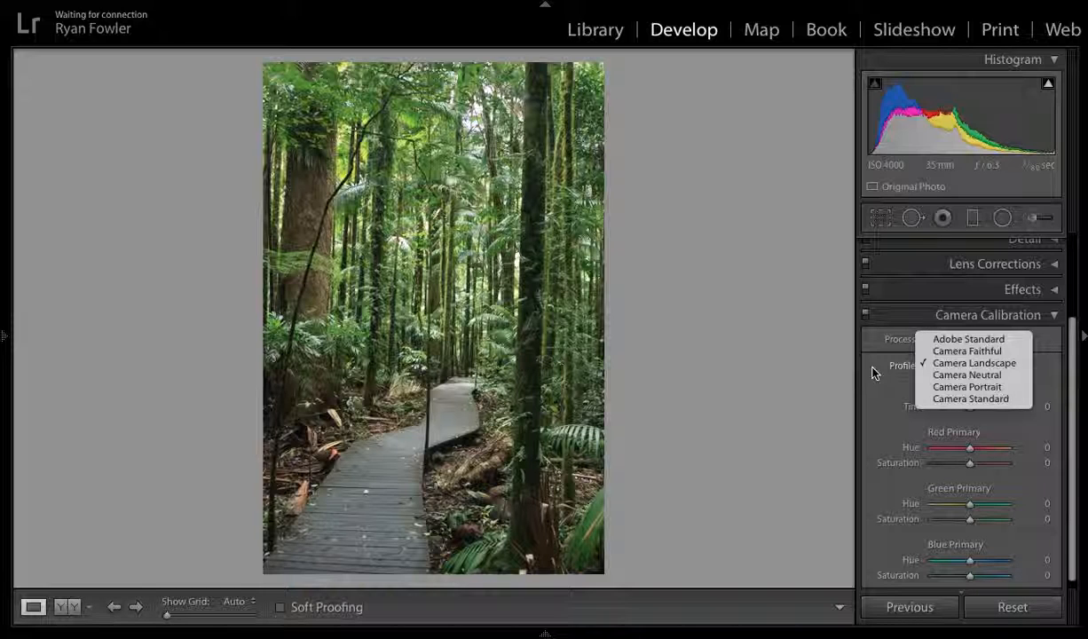
click(974, 362)
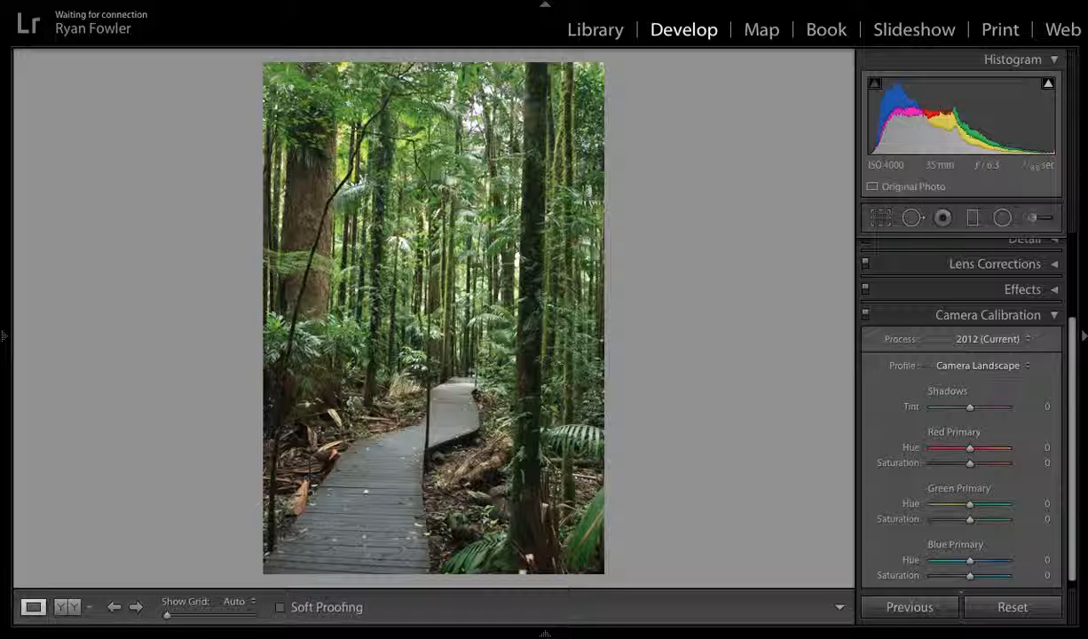